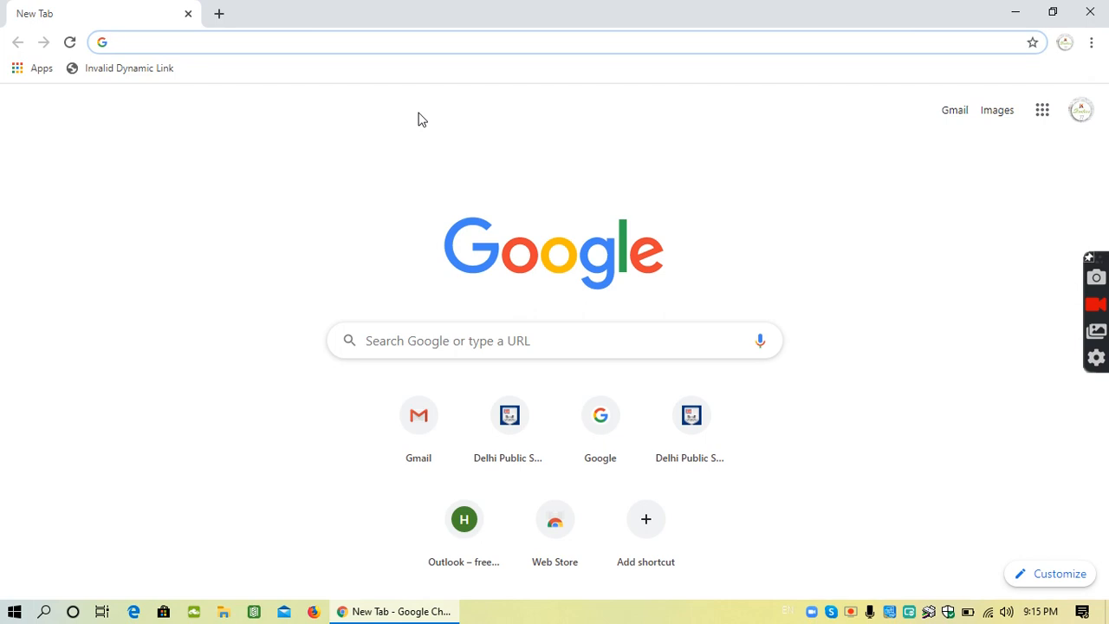
Search Google for 'screenrec' and scroll down to the screenrec.com result
{"action": "type", "text": "www.google.com"}
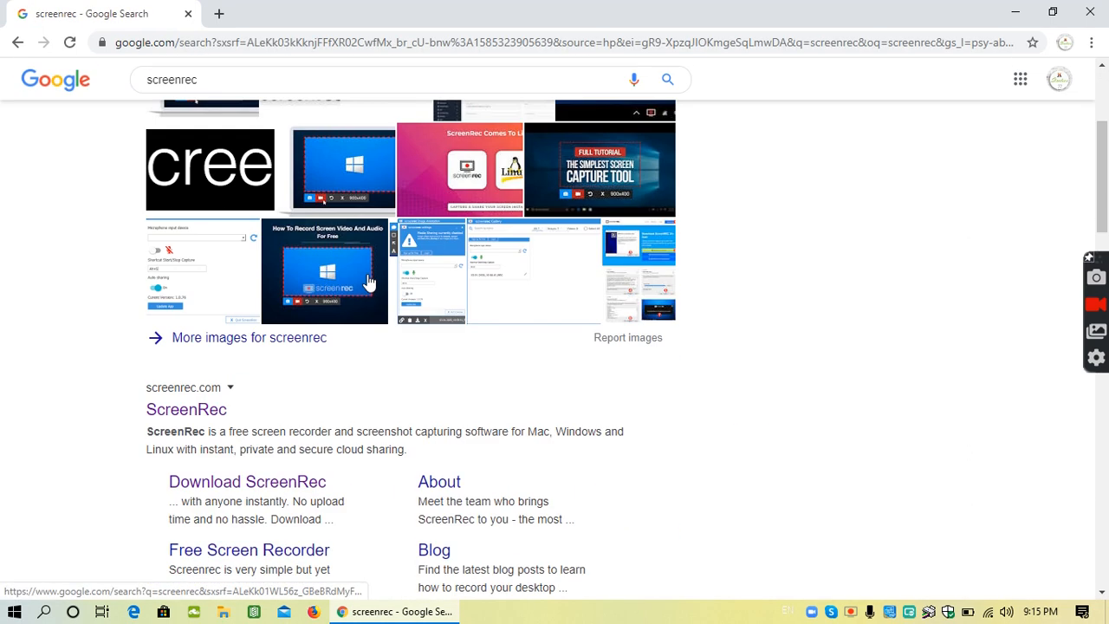
{"action": "scroll", "scroll_direction": "down", "scroll_amount": 3}
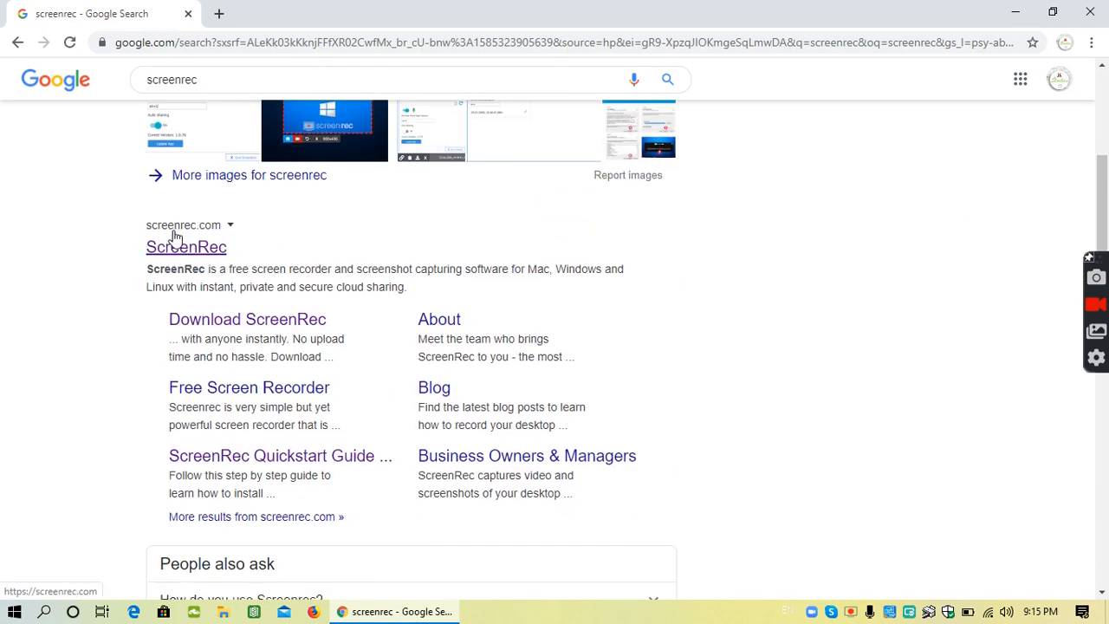
Download the ScreenRec Windows installer from screenrec.com's free download page
{"action": "left_click", "coordinate": [185, 246]}
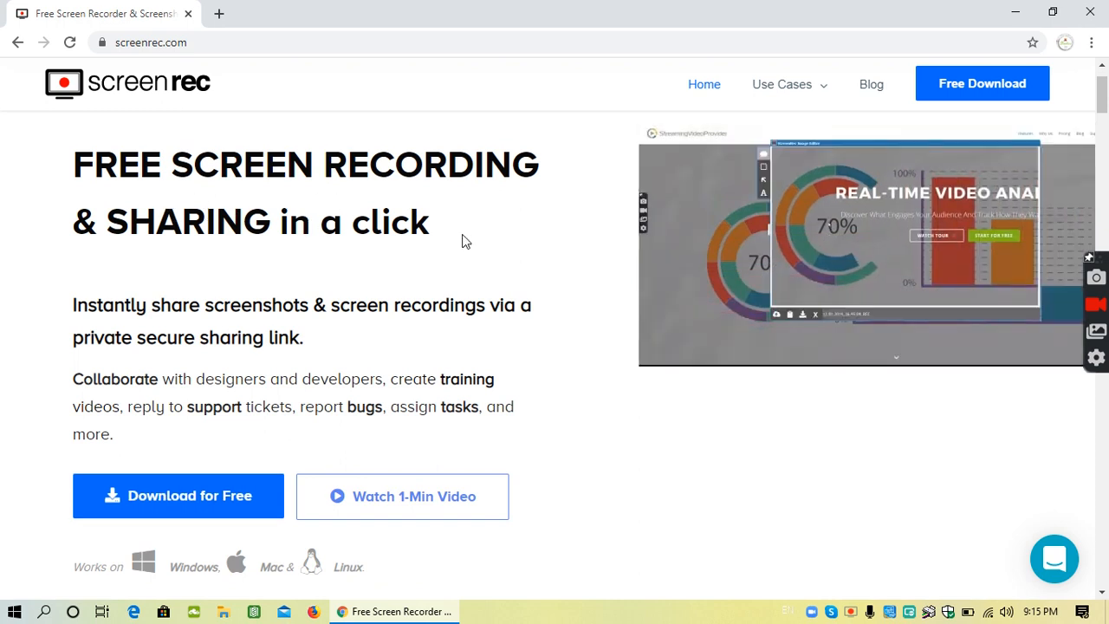
{"action": "scroll", "scroll_direction": "down", "scroll_amount": 3}
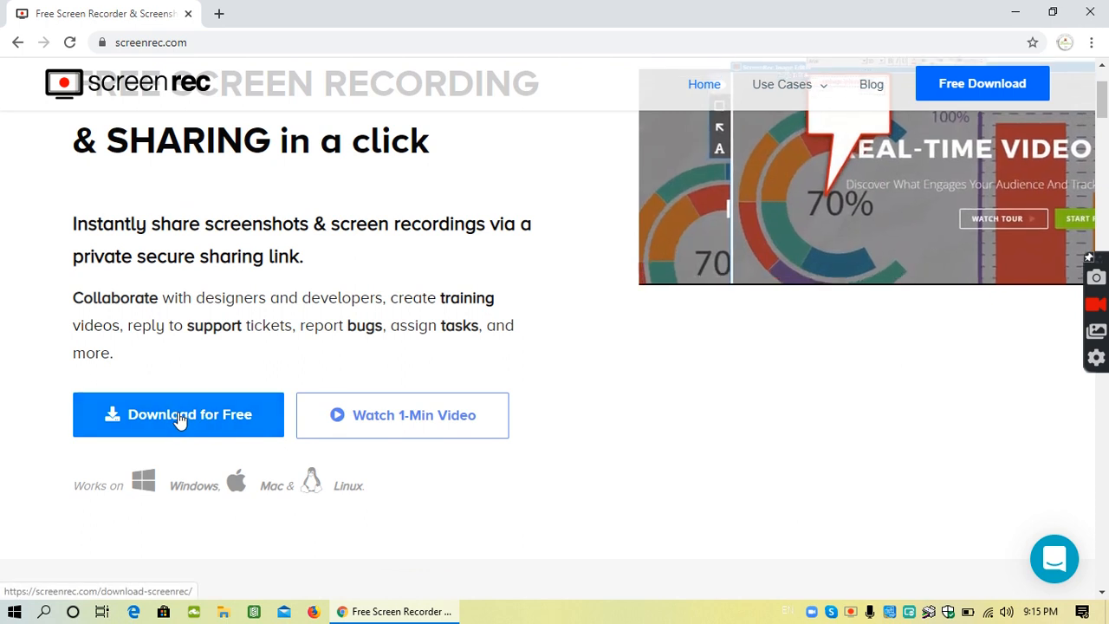
{"action": "left_click", "coordinate": [178, 414]}
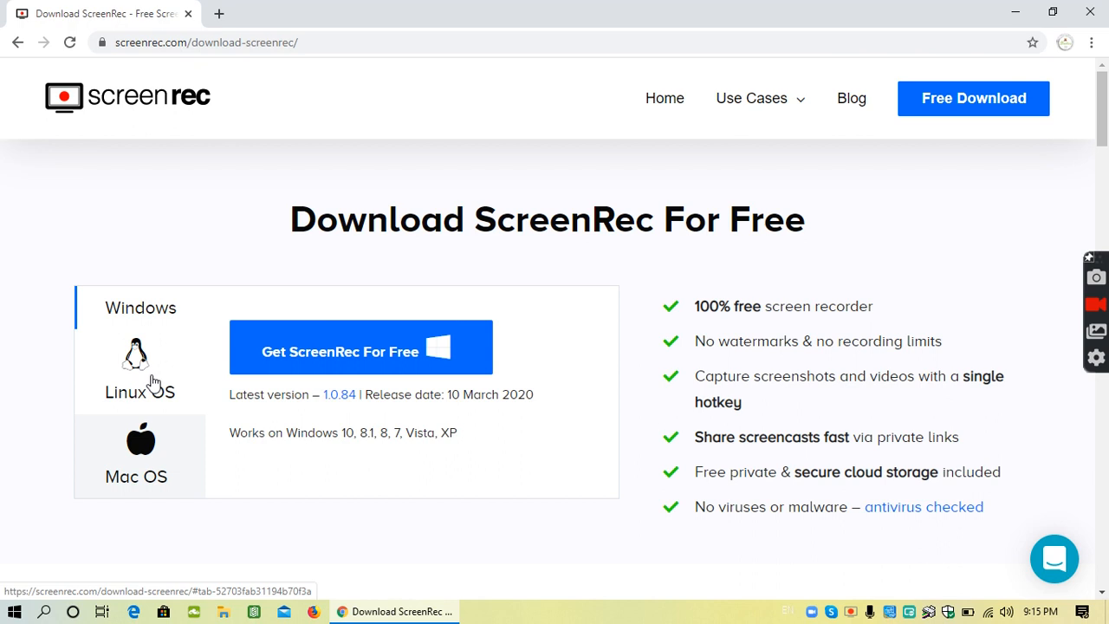
{"action": "left_click", "coordinate": [140, 307]}
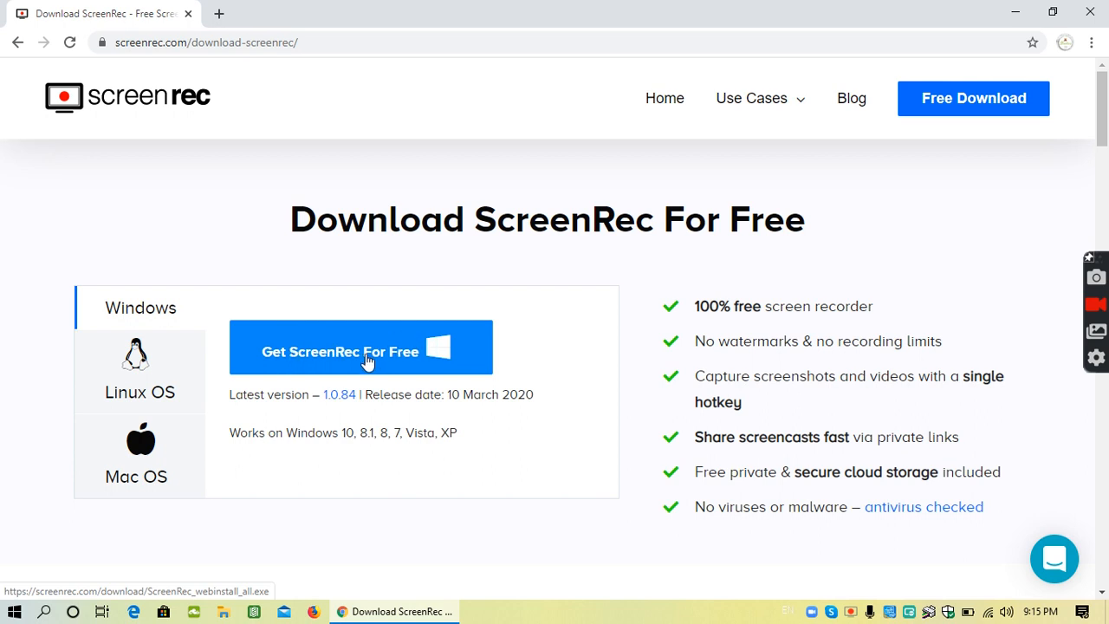
{"action": "left_click", "coordinate": [360, 346]}
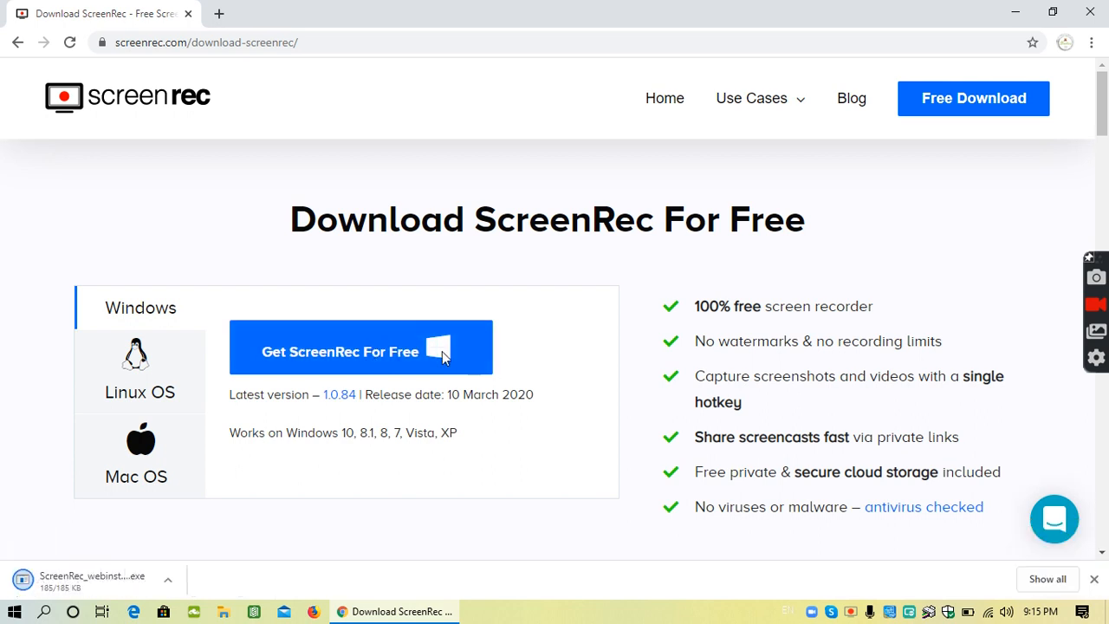
Run the downloaded ScreenRec_webinstall_all.exe installer from Chrome's download bar
{"action": "left_click", "coordinate": [359, 351]}
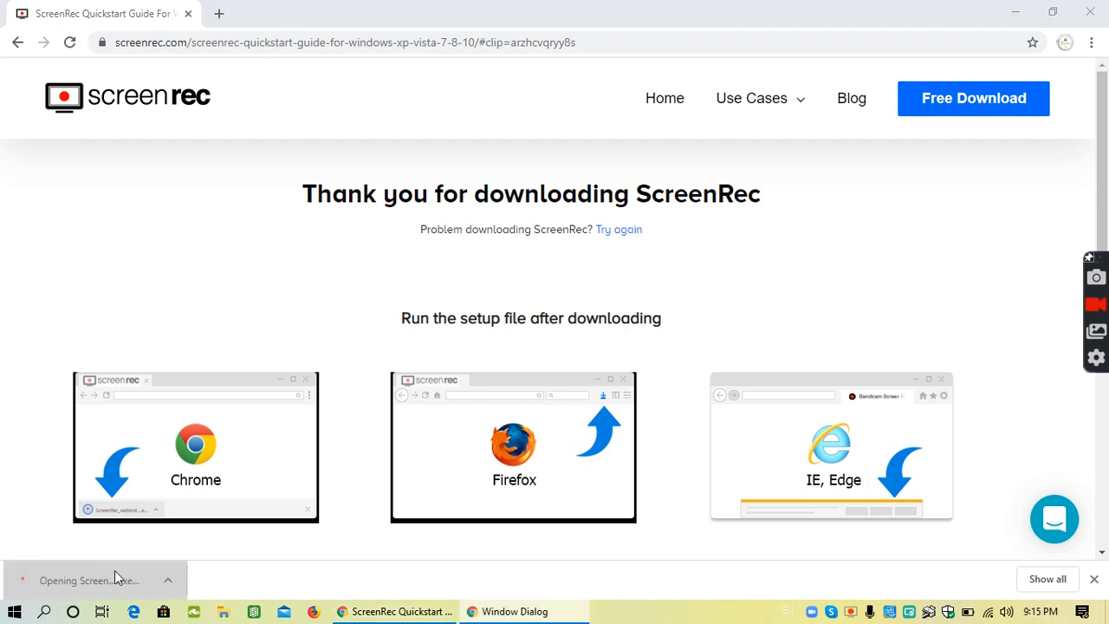
{"action": "left_click", "coordinate": [87, 579]}
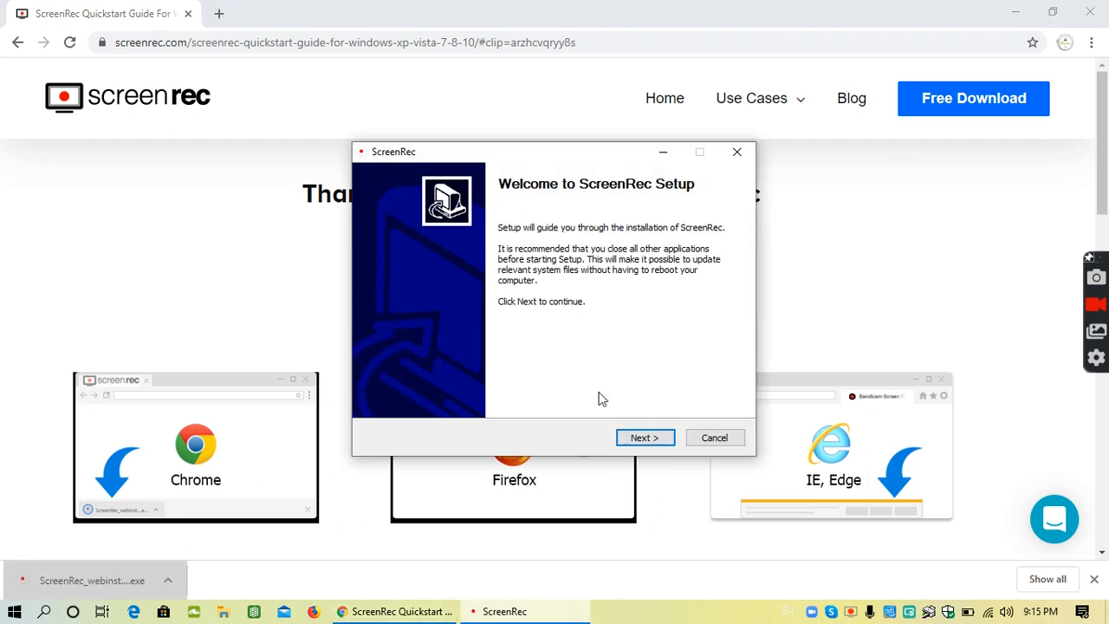
Accept the license and keep the default install and Start Menu folders in Setup
{"action": "left_click", "coordinate": [644, 437]}
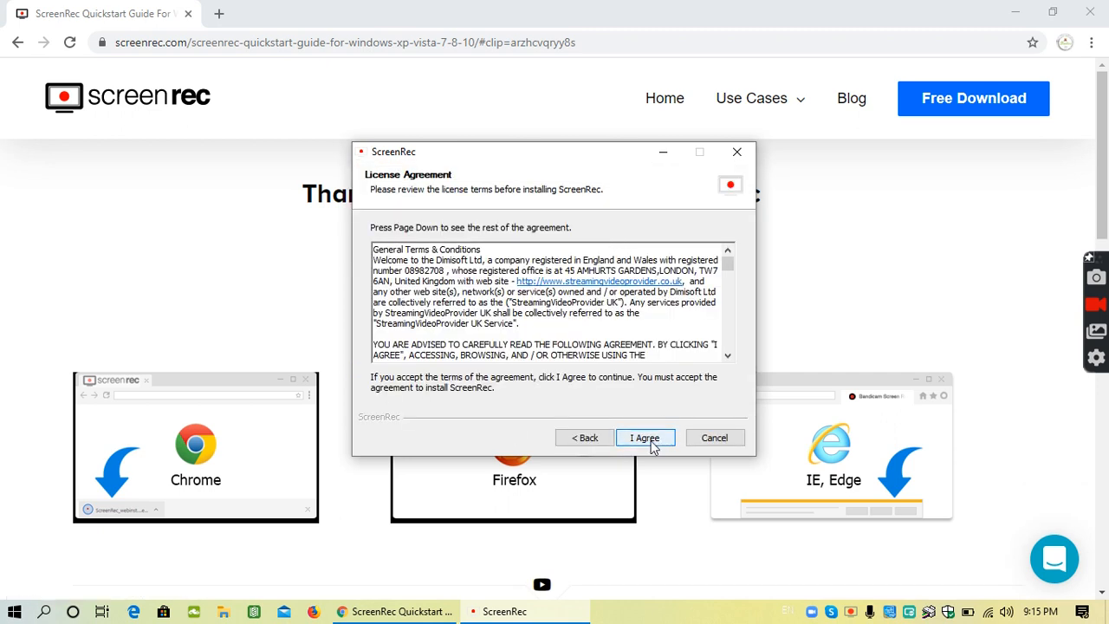
{"action": "left_click", "coordinate": [644, 437]}
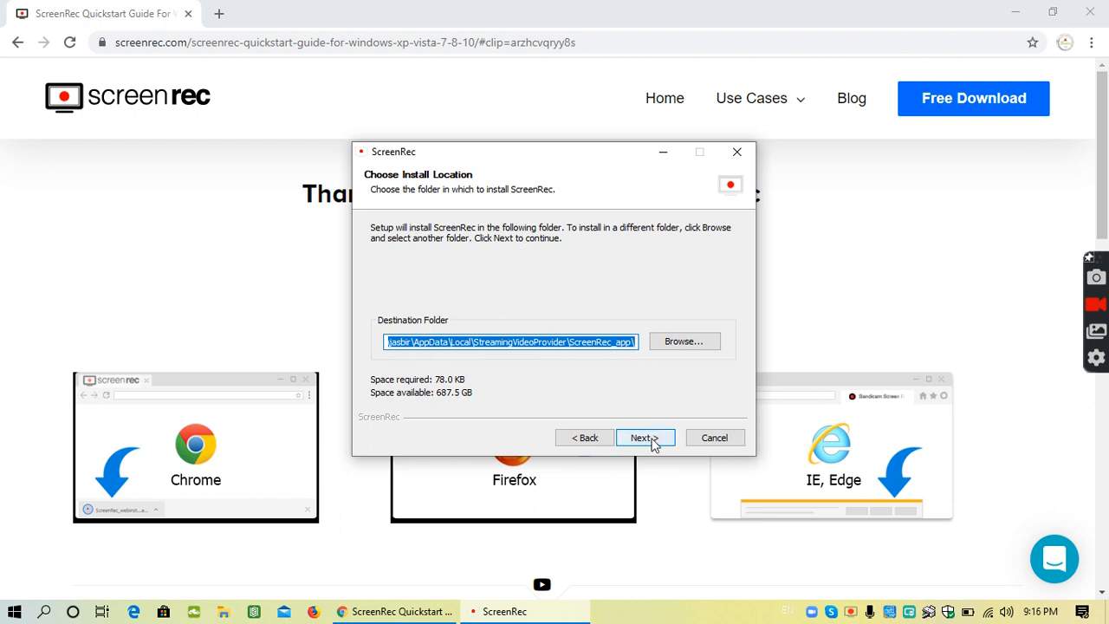
{"action": "left_click", "coordinate": [644, 438]}
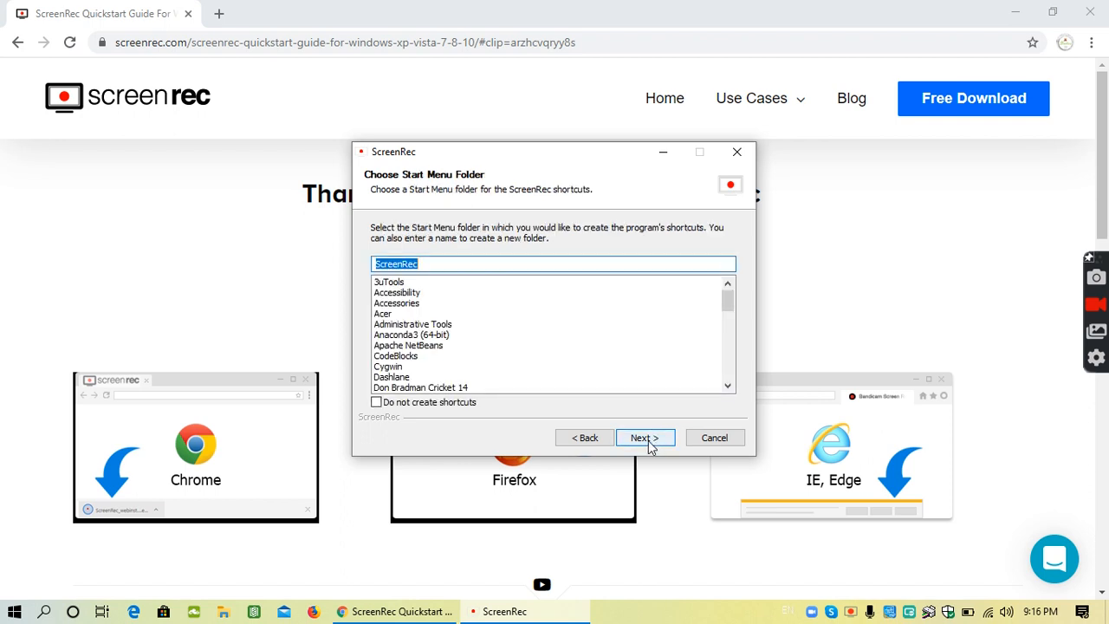
{"action": "left_click", "coordinate": [644, 436]}
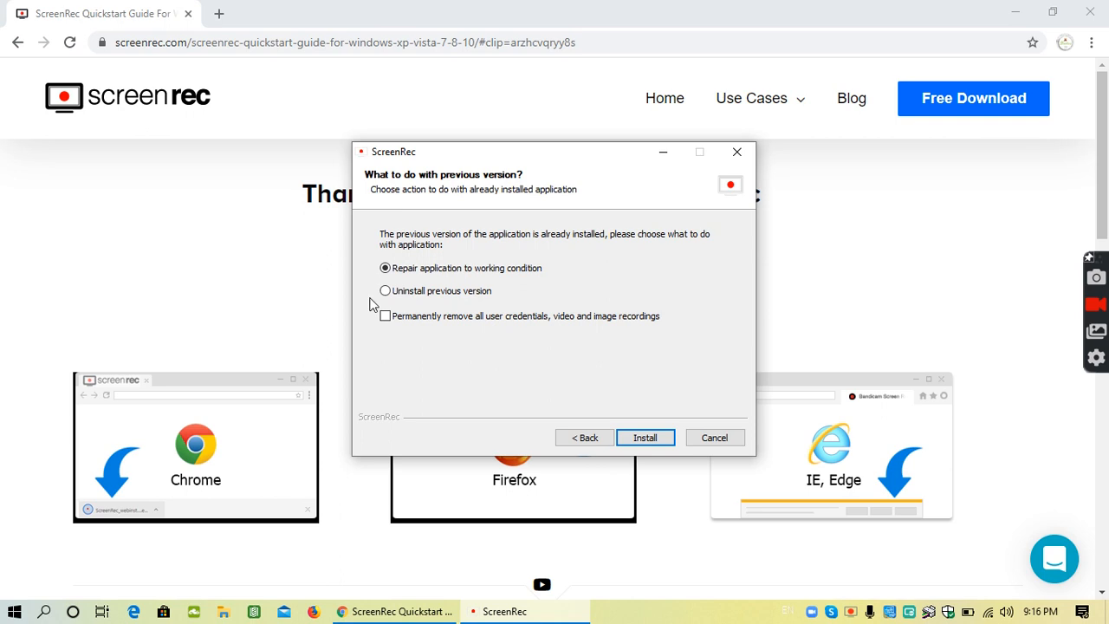
Select Uninstall previous version, then cancel Setup and confirm quitting with Yes
{"action": "left_click", "coordinate": [385, 268]}
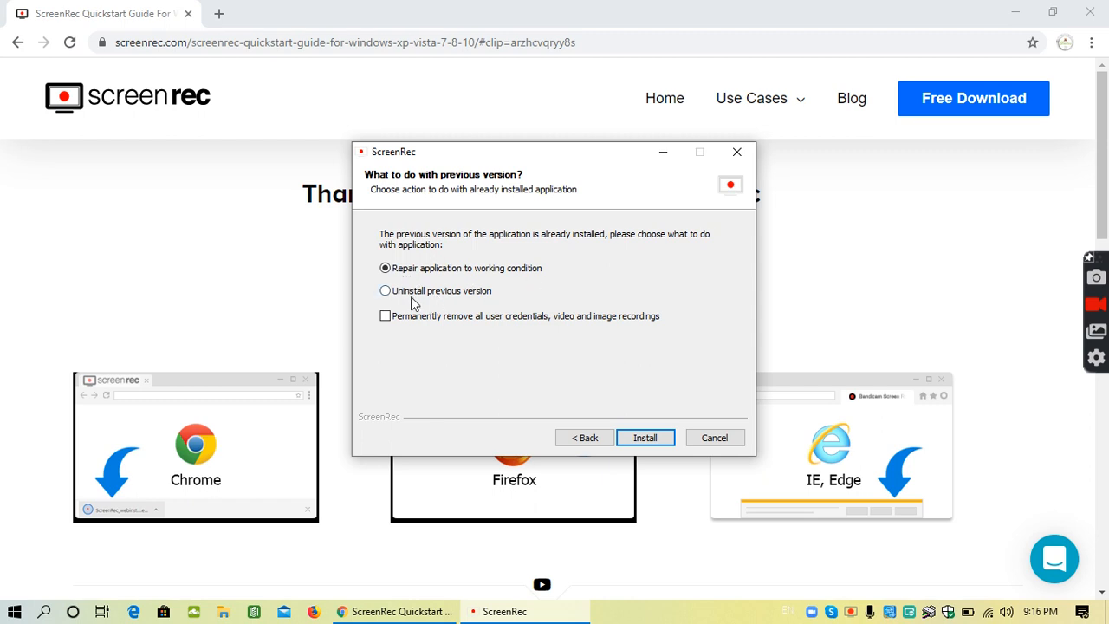
{"action": "left_click", "coordinate": [385, 290]}
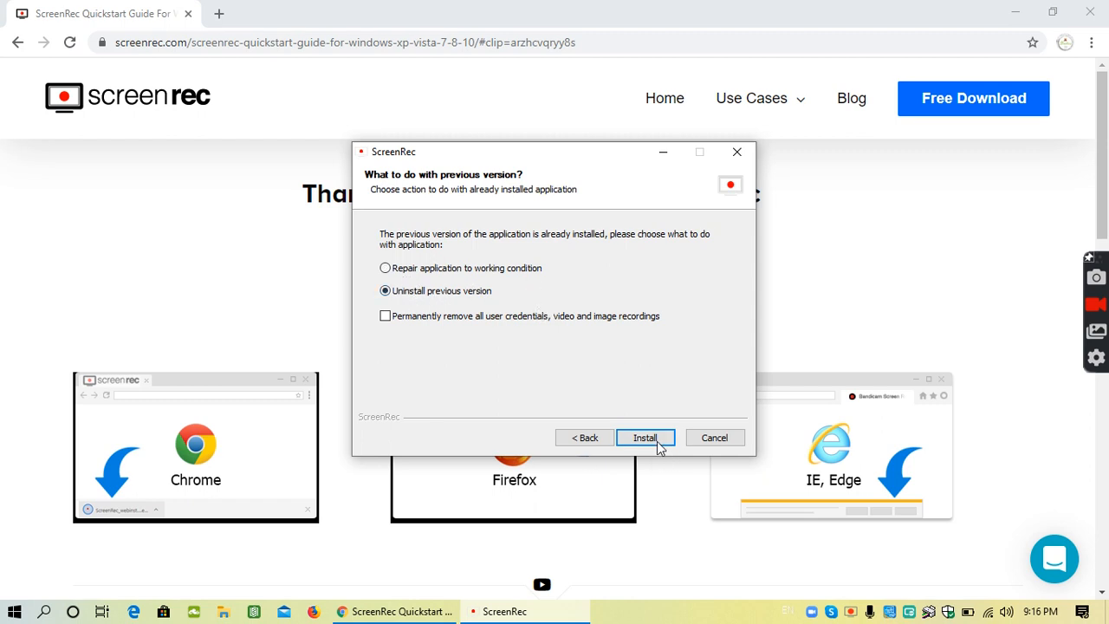
{"action": "left_click", "coordinate": [384, 268]}
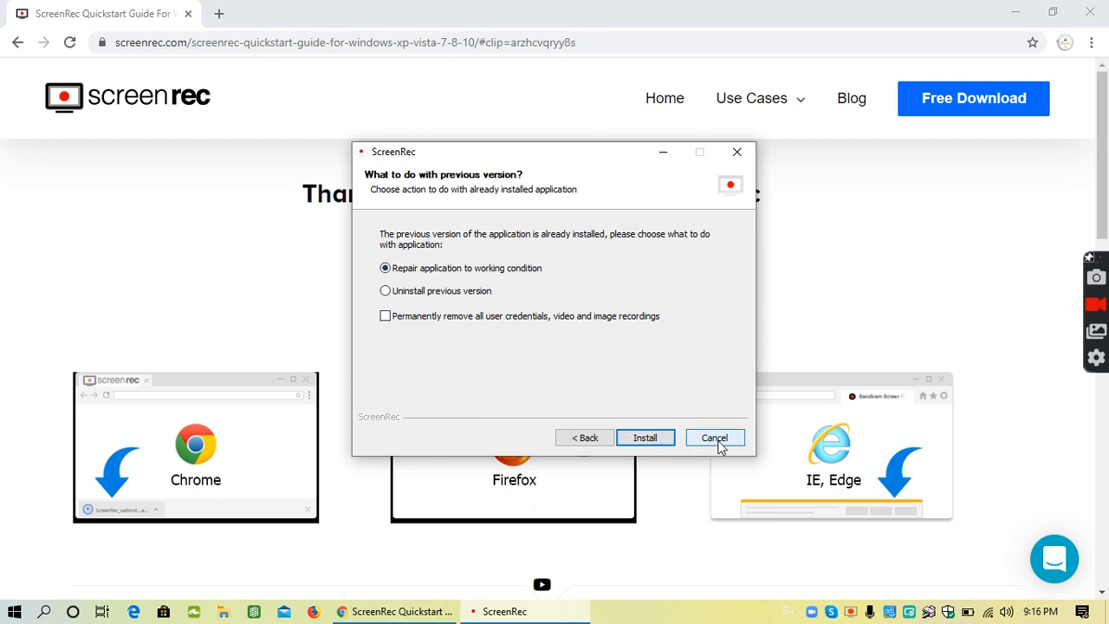
{"action": "left_click", "coordinate": [713, 437]}
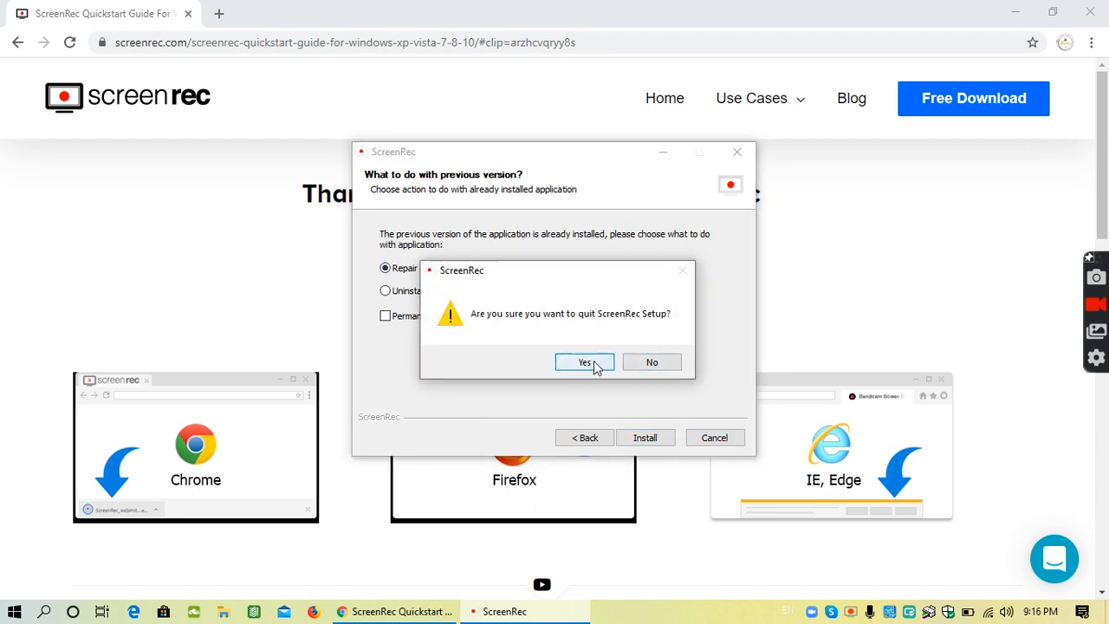
{"action": "left_click", "coordinate": [584, 361]}
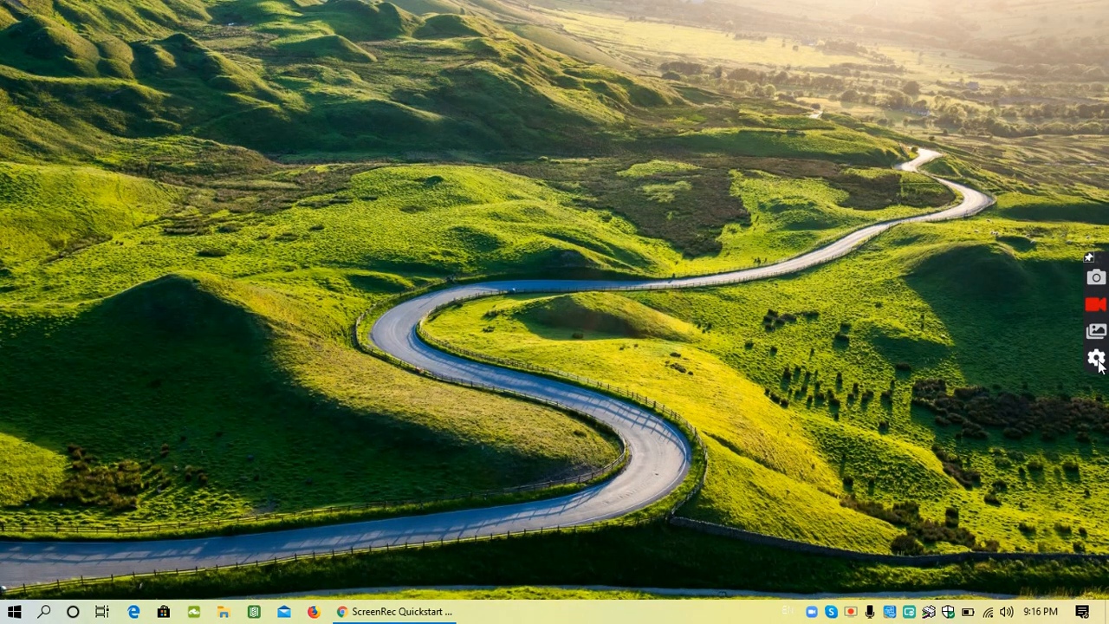
{"action": "mouse_move", "coordinate": [24, 595]}
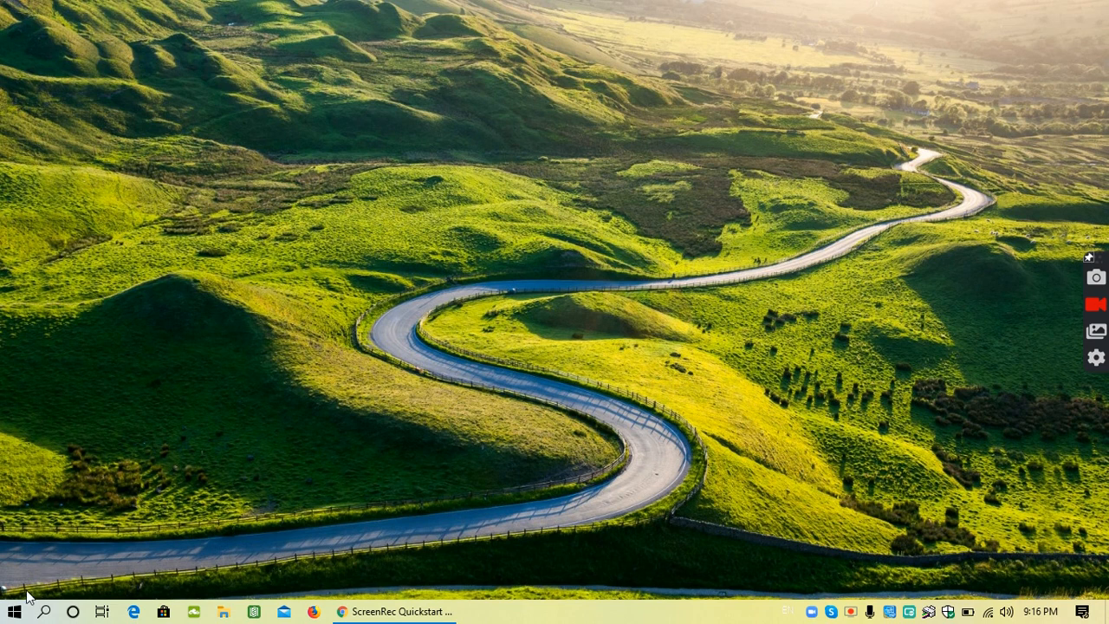
Search 'notepad' from the Start menu and launch Notepad
{"action": "left_click", "coordinate": [12, 611]}
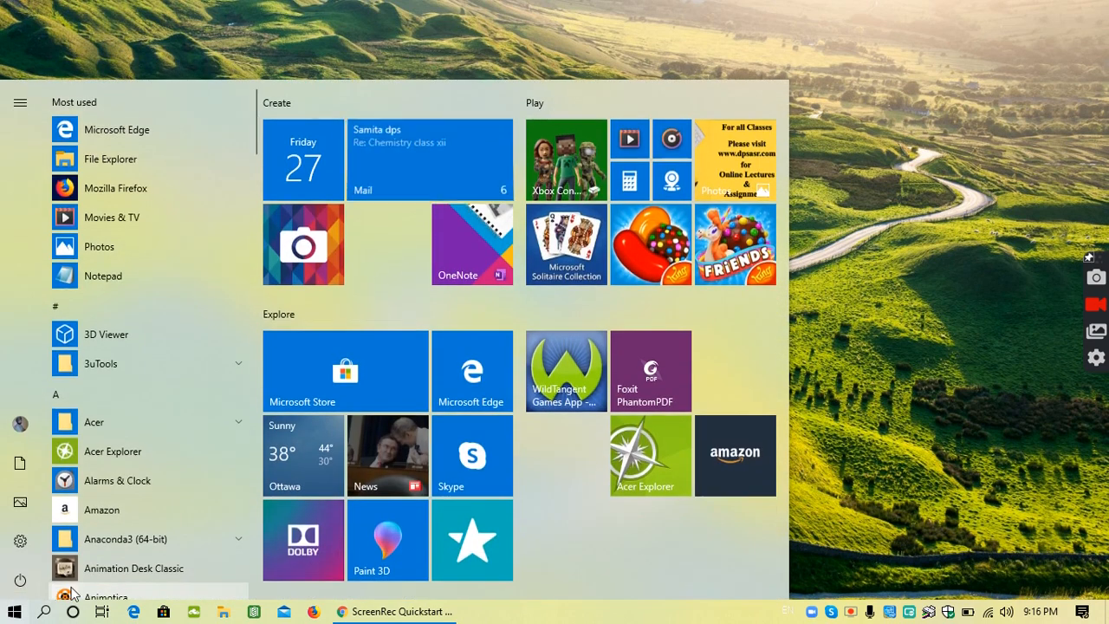
{"action": "type", "text": "notepad"}
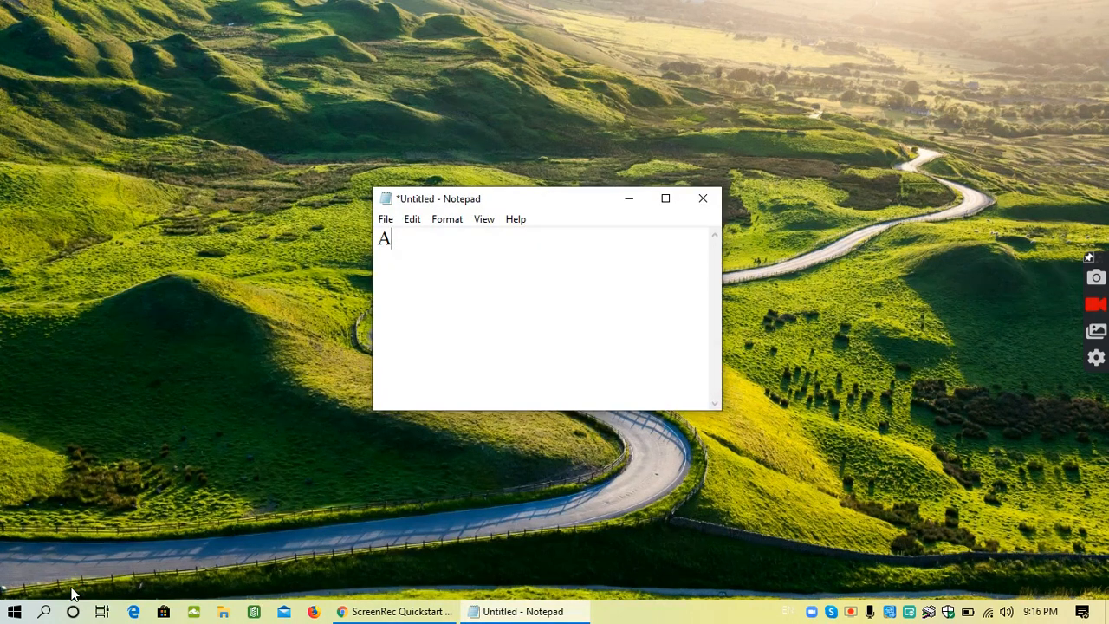
Write 'ATL + S' and 'start your recording and also to end your recording'
{"action": "type", "text": "T"}
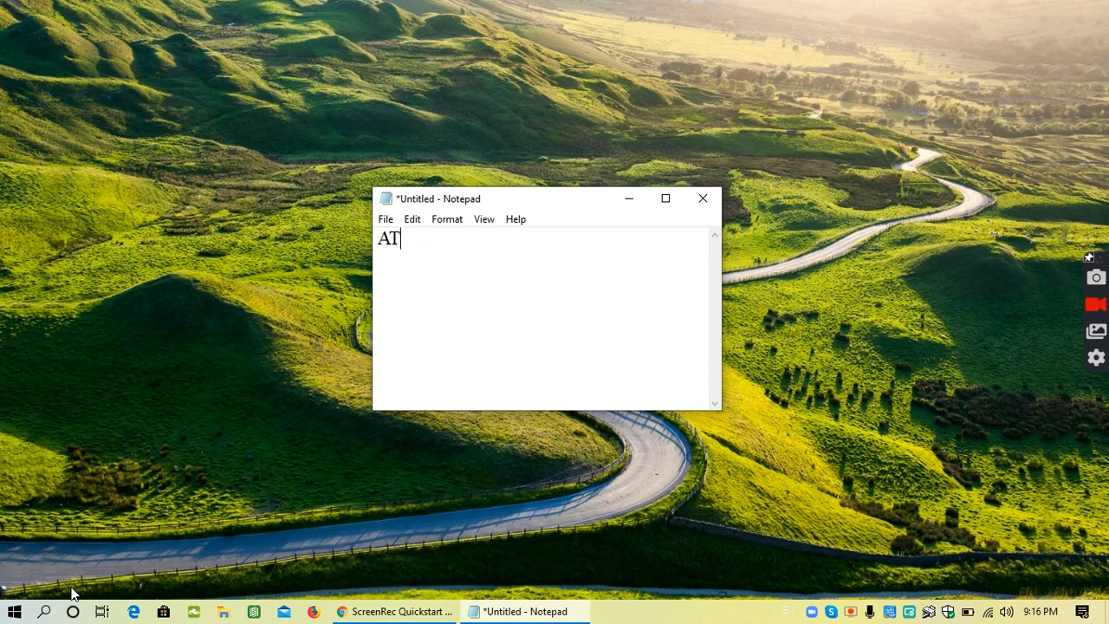
{"action": "type", "text": "L +"}
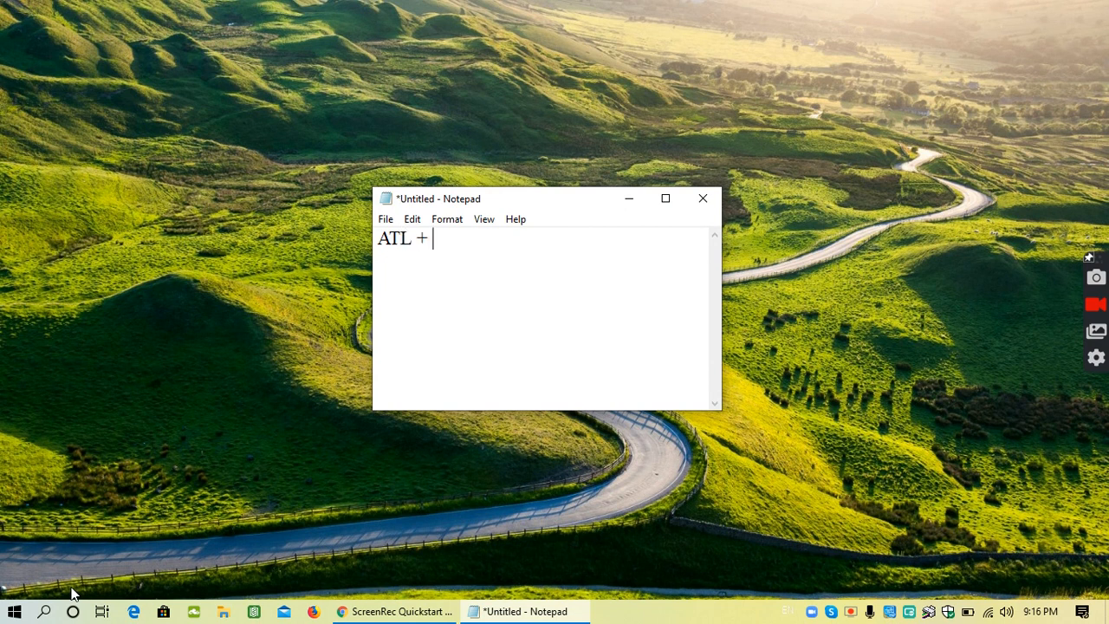
{"action": "type", "text": "S"}
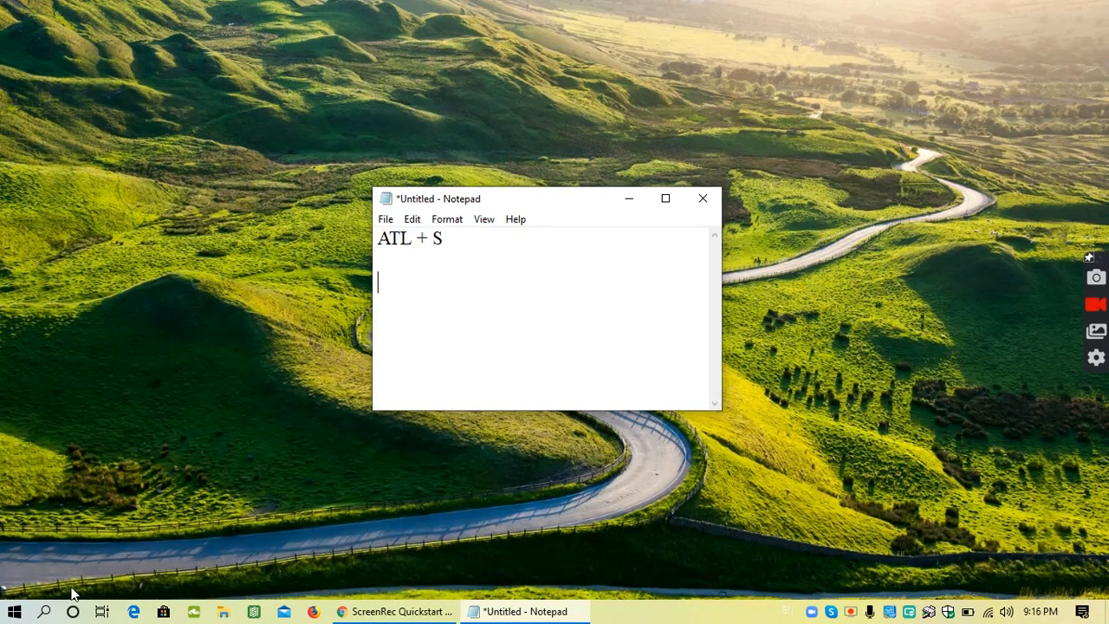
{"action": "type", "text": "s"}
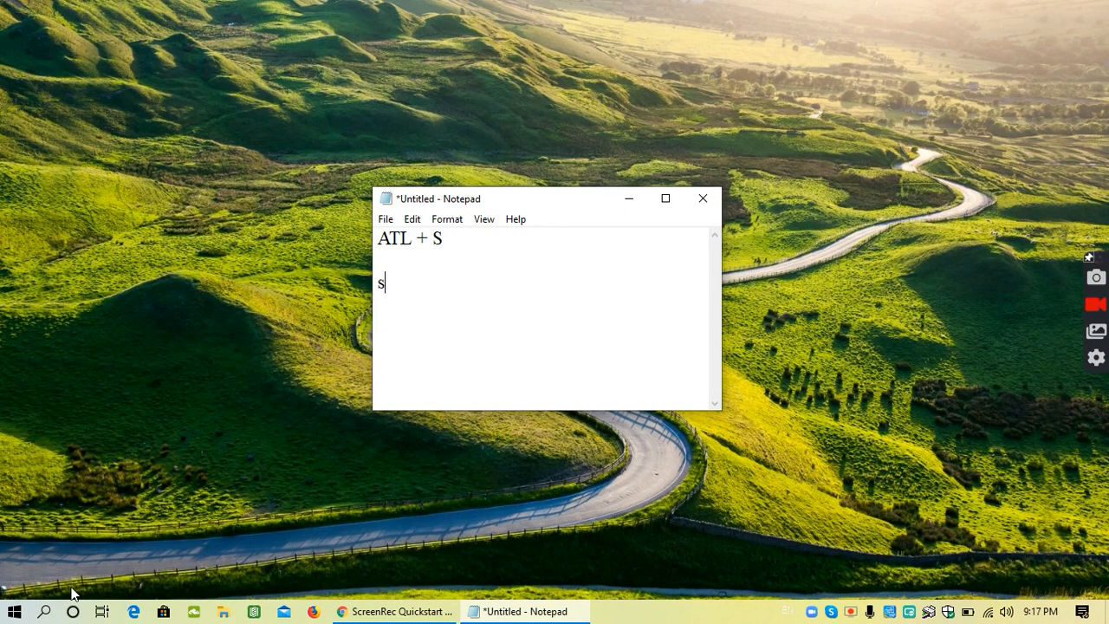
{"action": "type", "text": "tart your"}
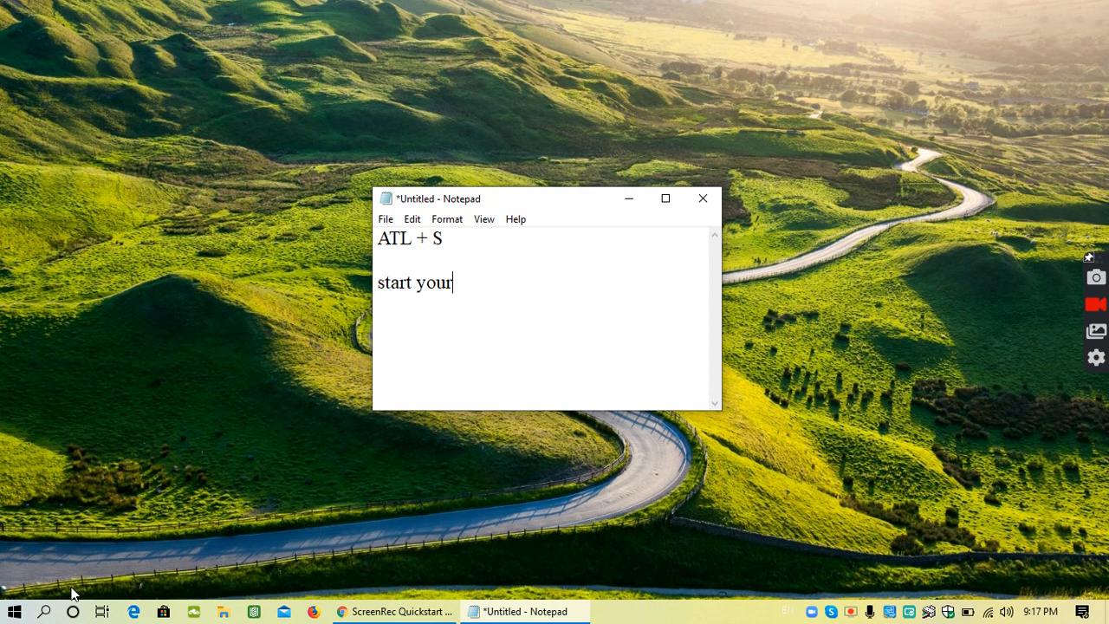
{"action": "type", "text": "recording"}
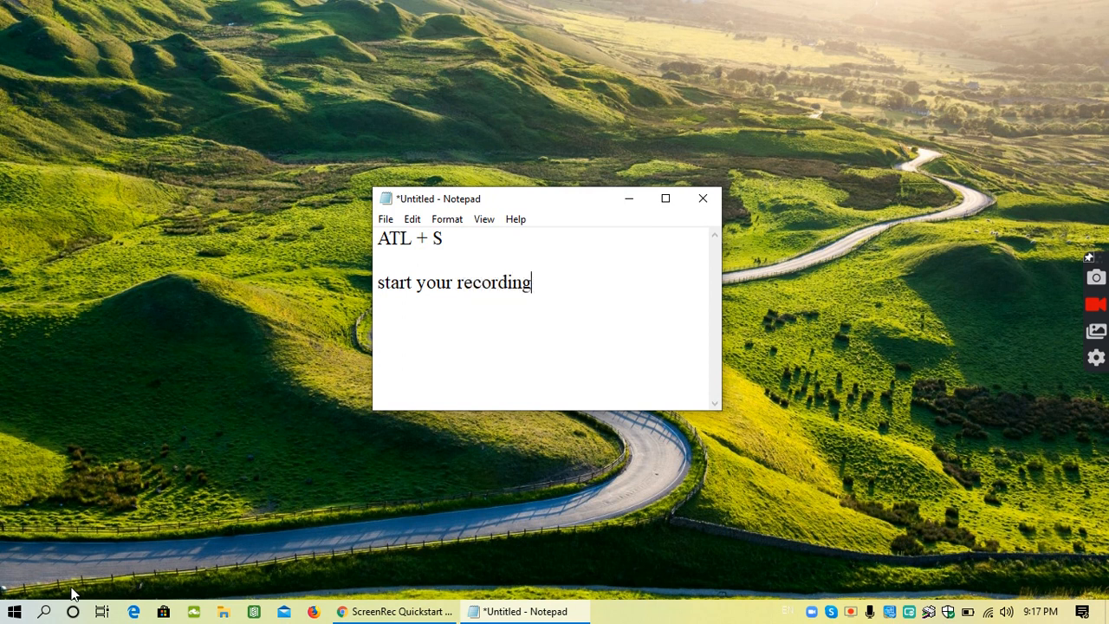
{"action": "type", "text": "andalso"}
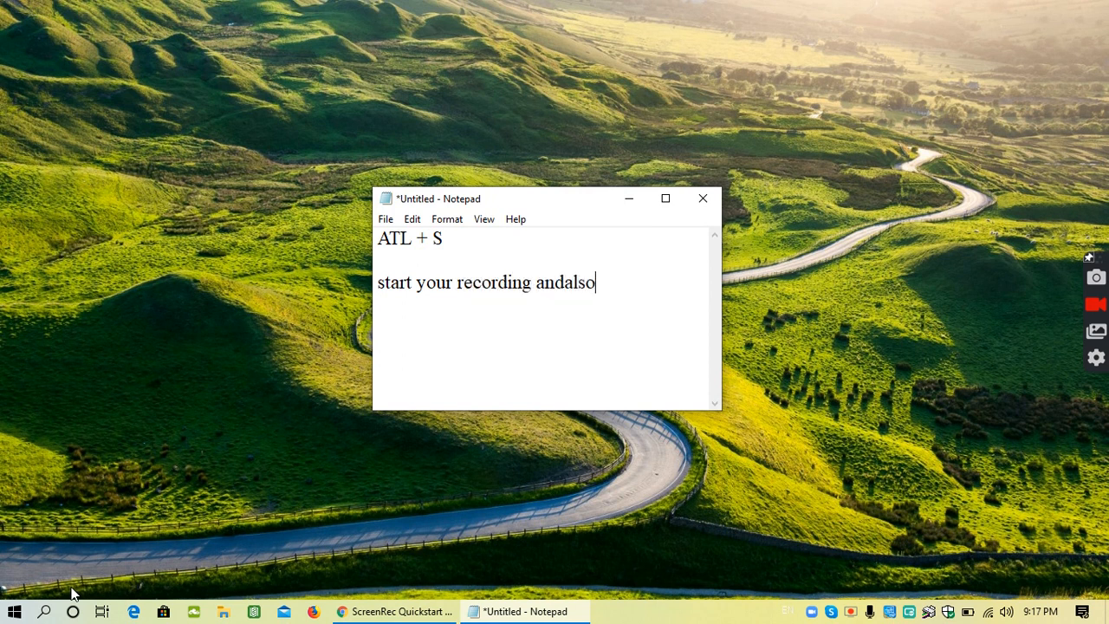
{"action": "key", "text": "BackSpace"}
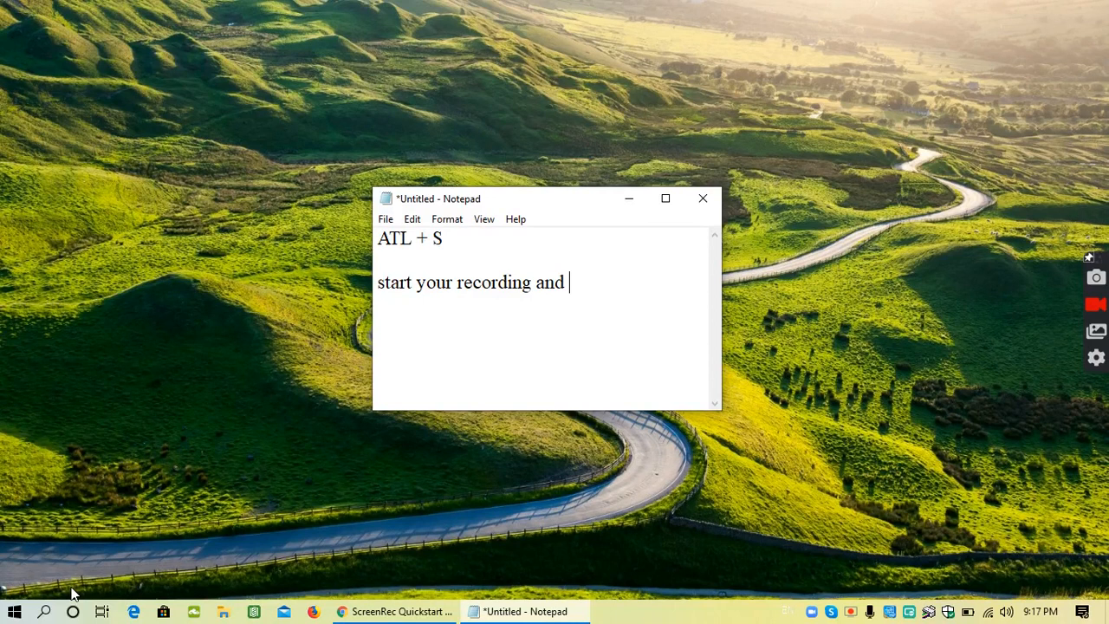
{"action": "type", "text": "also to e"}
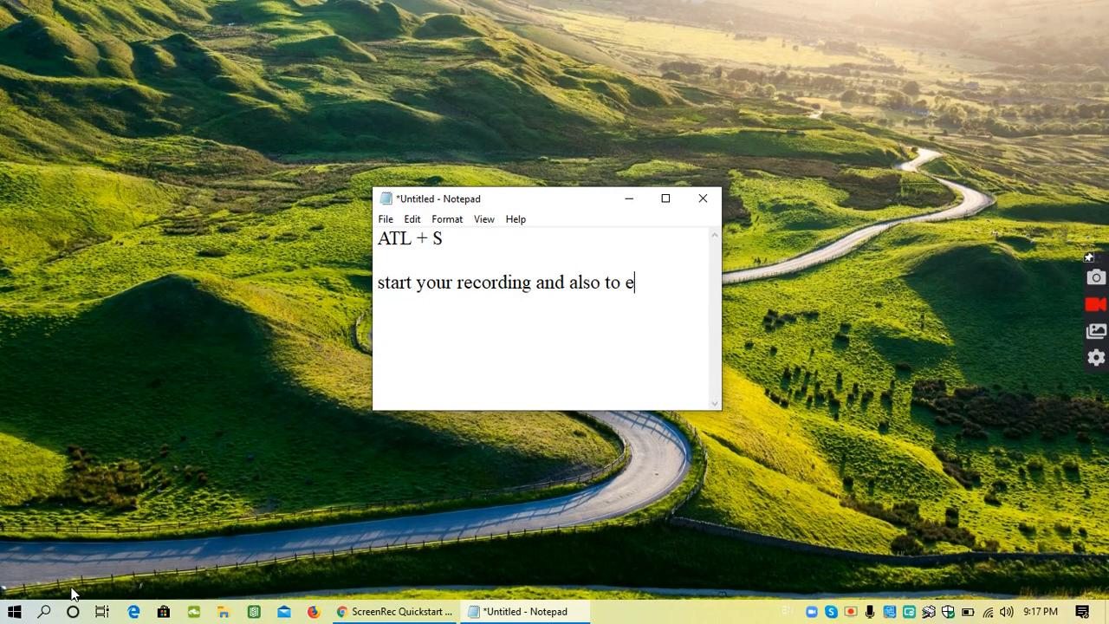
{"action": "type", "text": "nd your"}
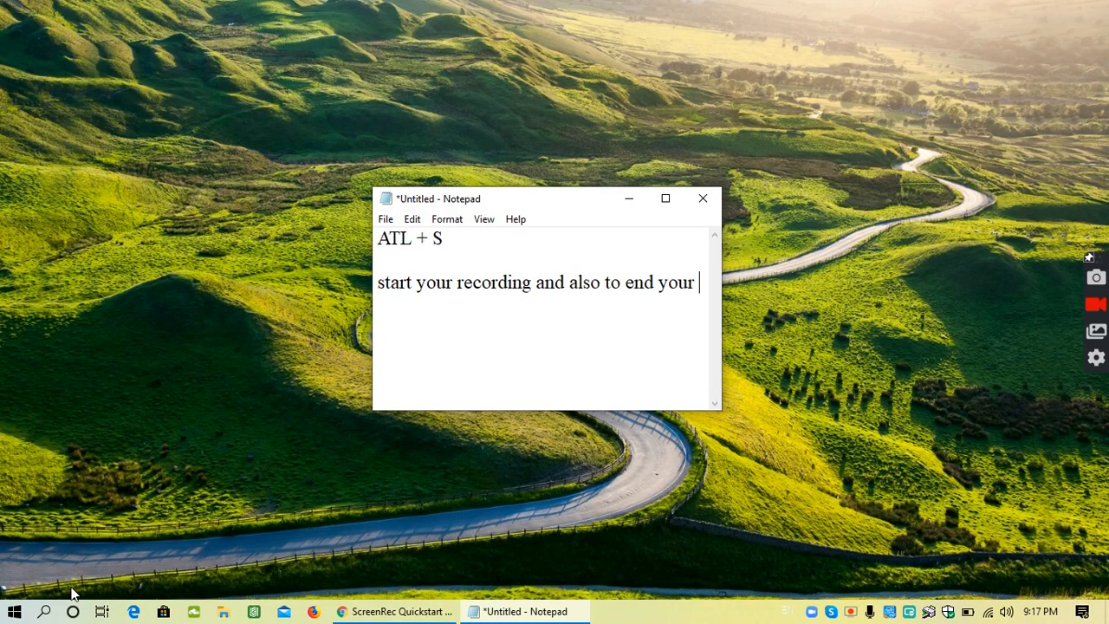
{"action": "type", "text": "r"}
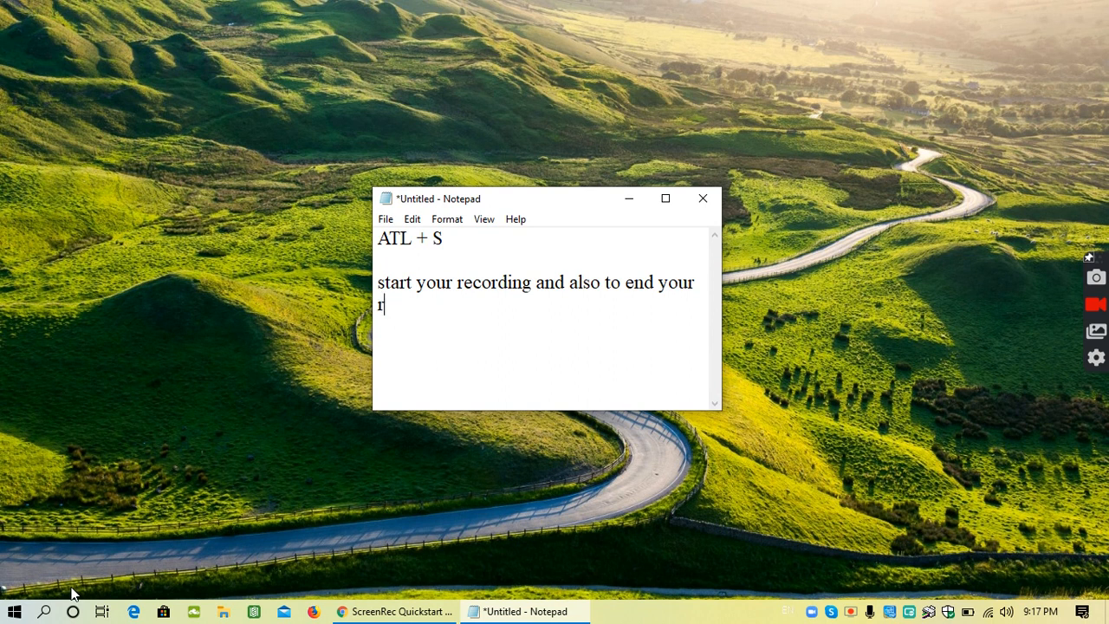
{"action": "type", "text": "ecordi"}
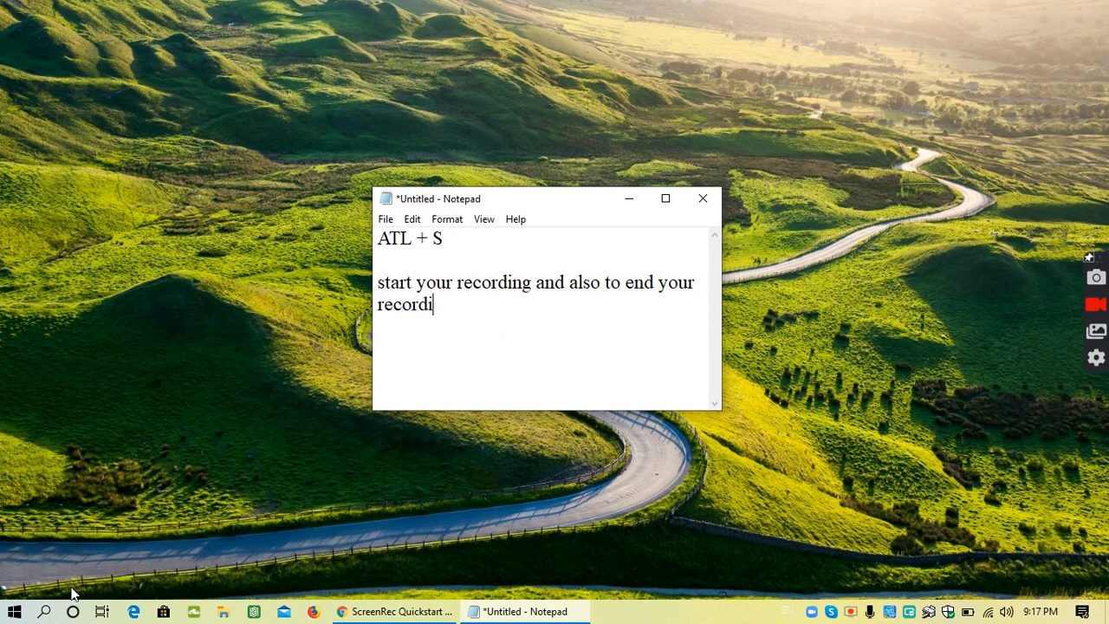
{"action": "type", "text": "ng"}
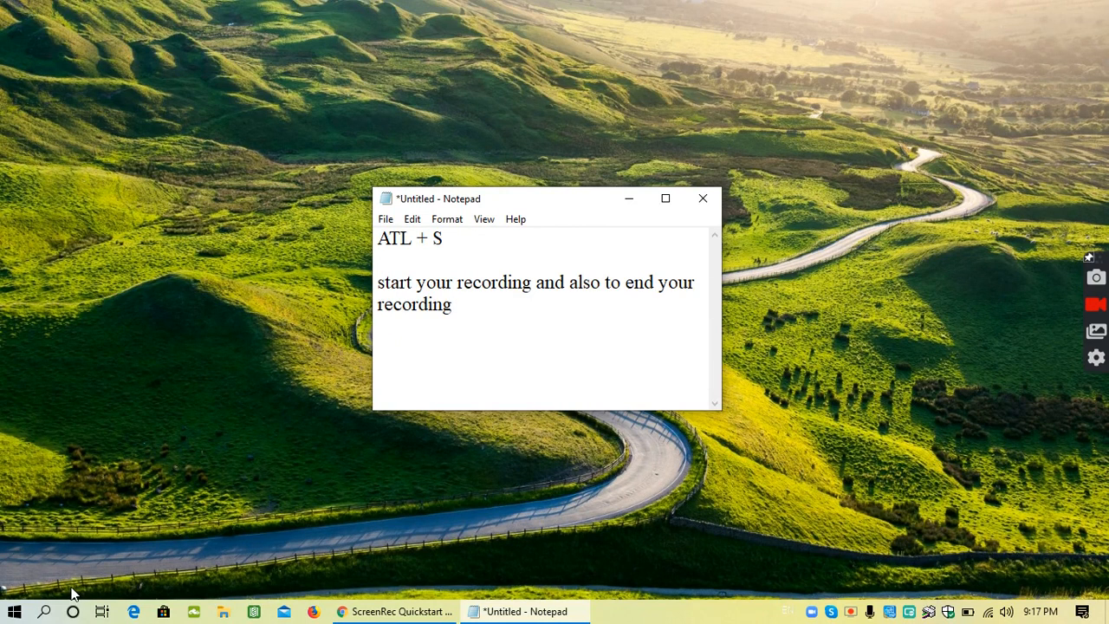
Add a line reading 'stop the recording after 5 min' beneath the reminder
{"action": "type", "text": "it will"}
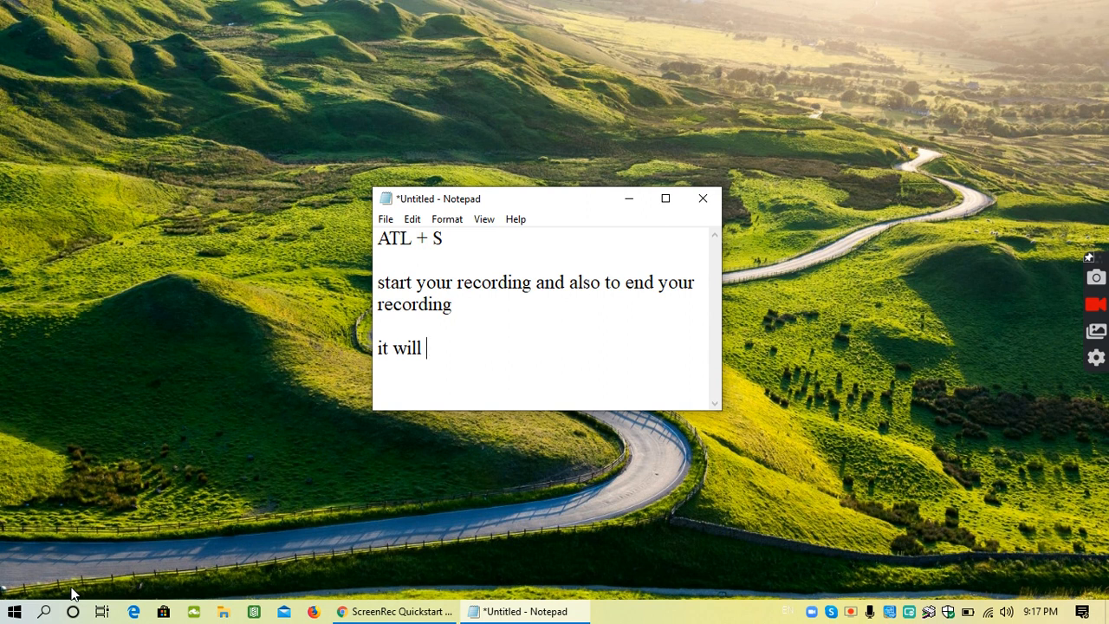
{"action": "key", "text": "BackSpace"}
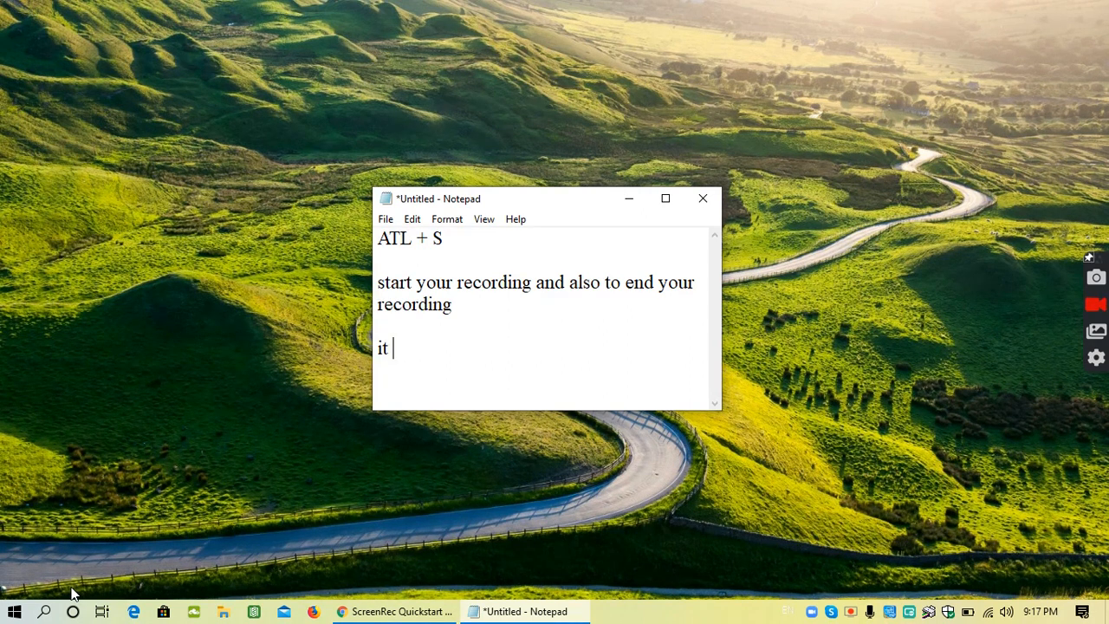
{"action": "type", "text": "stop the recording after 5"}
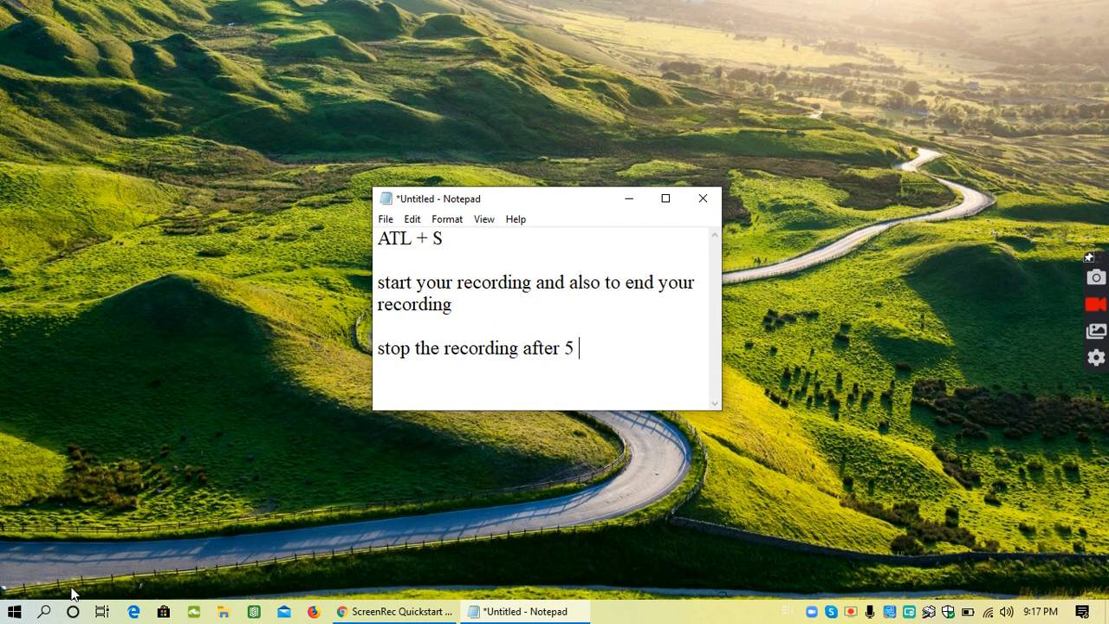
{"action": "type", "text": "min"}
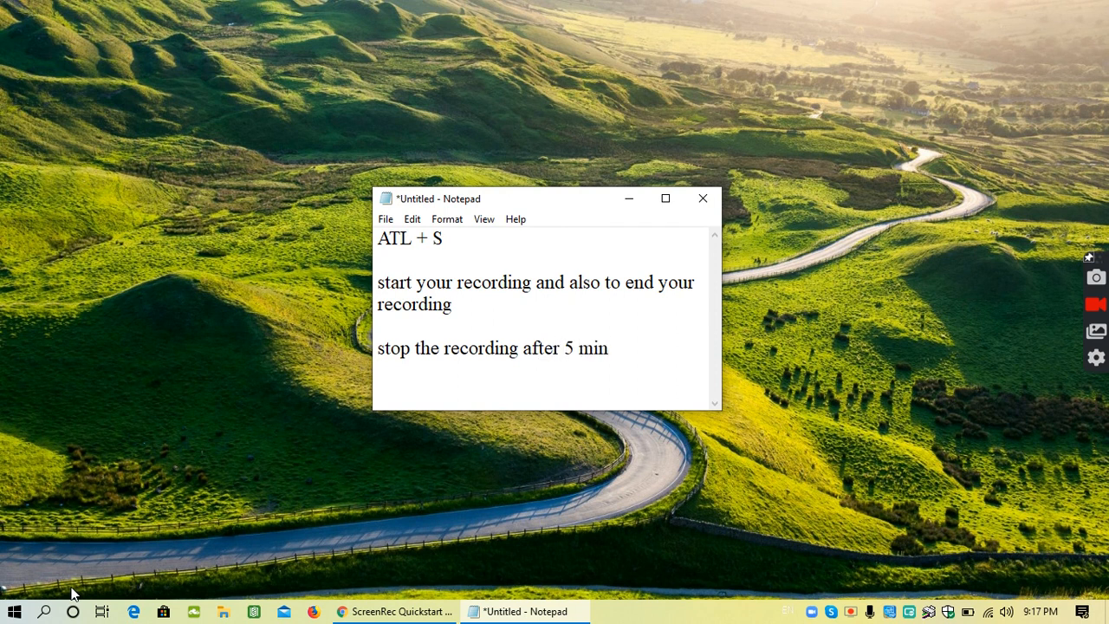